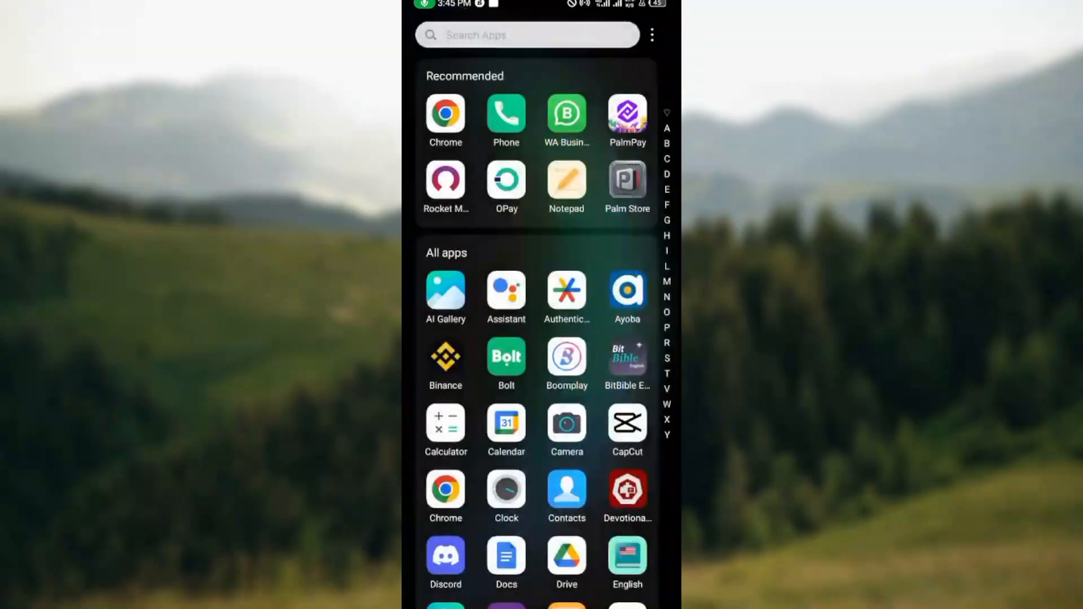
Scroll down the Android app drawer to find and launch Rocket Money.
{"action": "scroll", "scroll_direction": "down", "scroll_amount": 3}
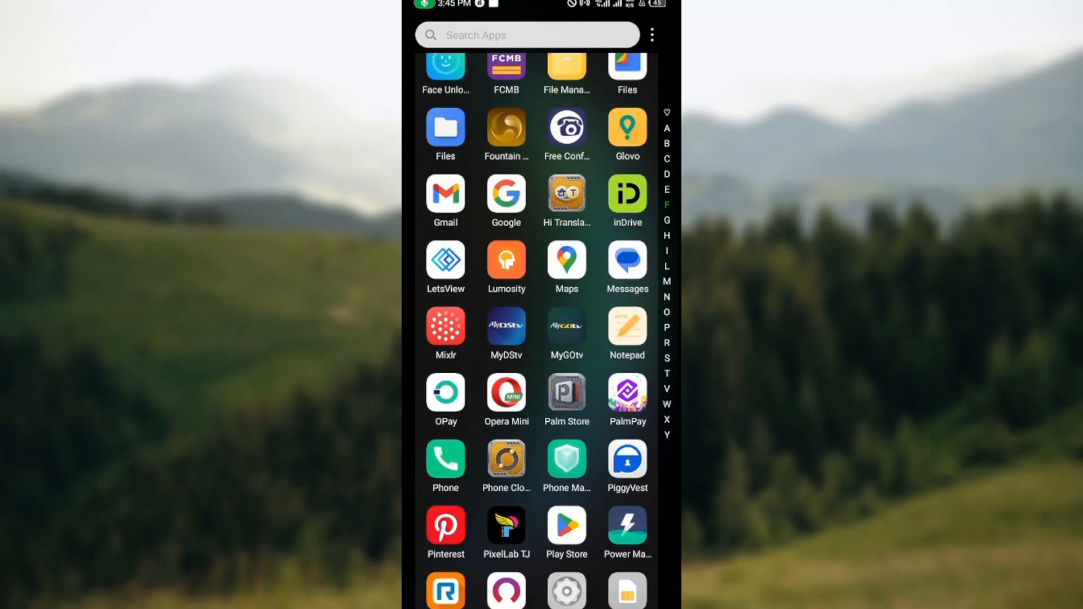
{"action": "scroll", "scroll_direction": "down", "scroll_amount": 3}
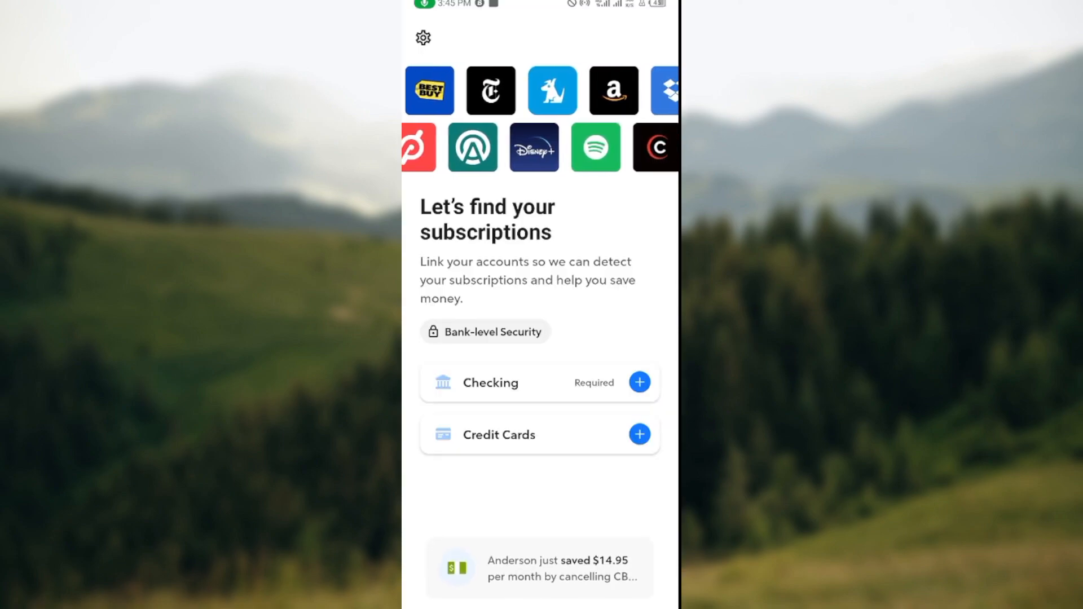
{"action": "scroll", "scroll_direction": "left", "scroll_amount": 3}
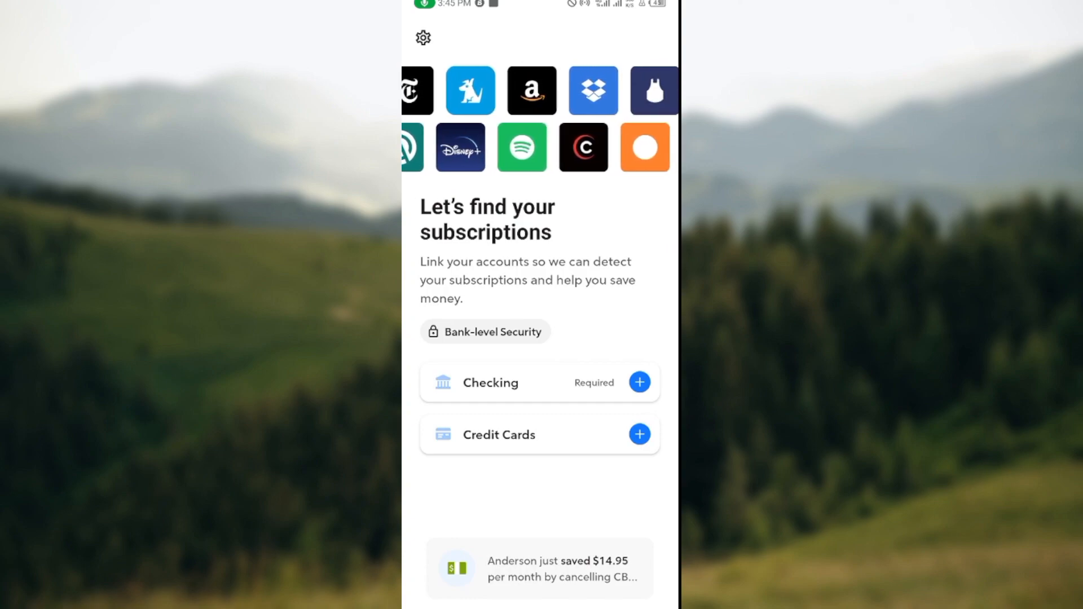
{"action": "scroll", "scroll_direction": "left", "scroll_amount": 3}
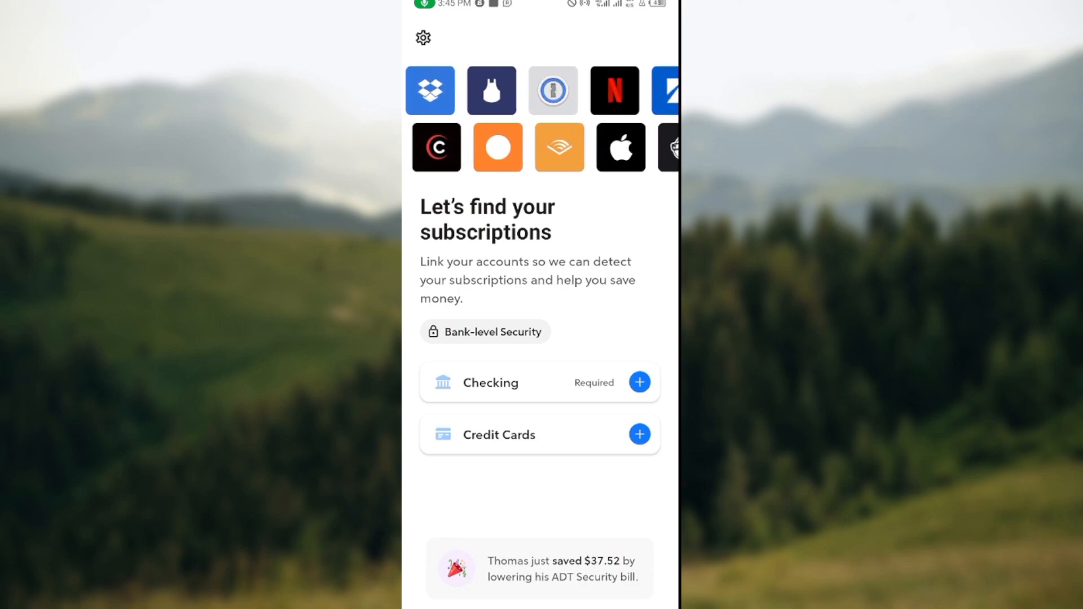
{"action": "scroll", "scroll_direction": "left", "scroll_amount": 3}
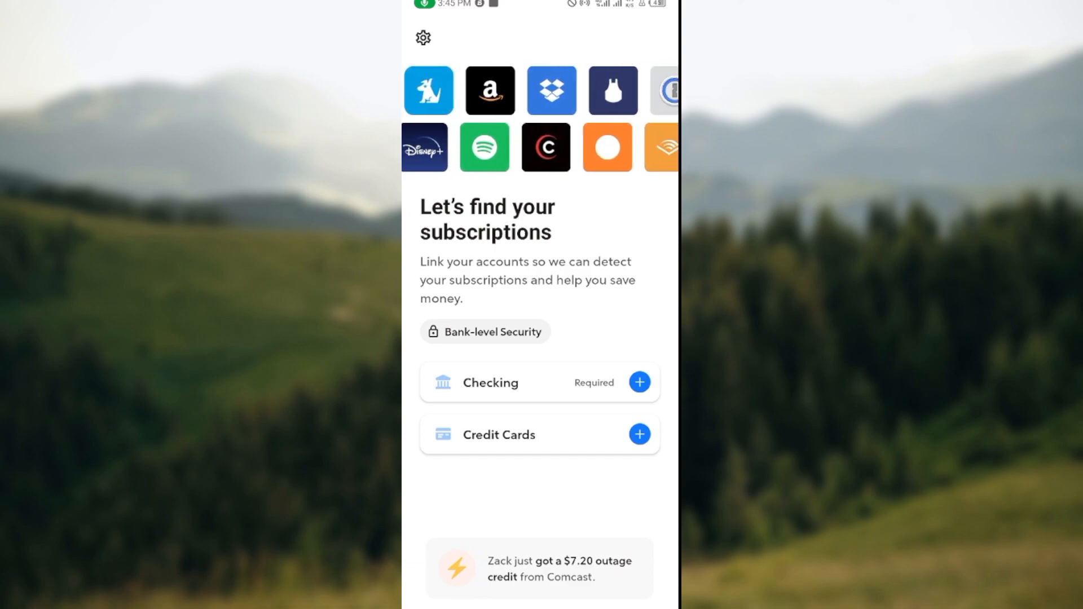
{"action": "scroll", "scroll_direction": "left", "scroll_amount": 3}
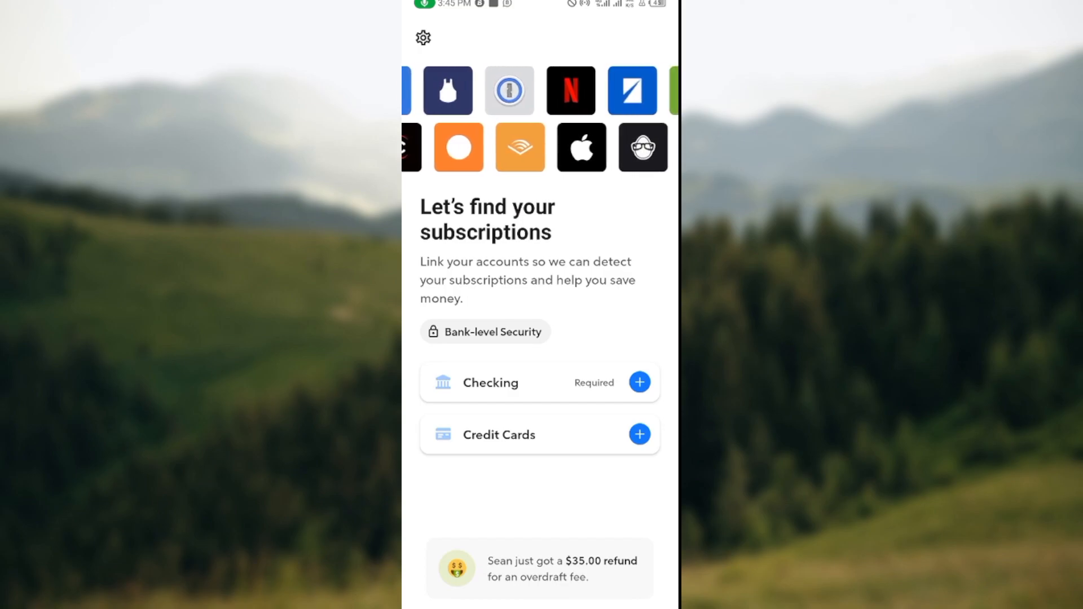
{"action": "scroll", "scroll_direction": "left", "scroll_amount": 3}
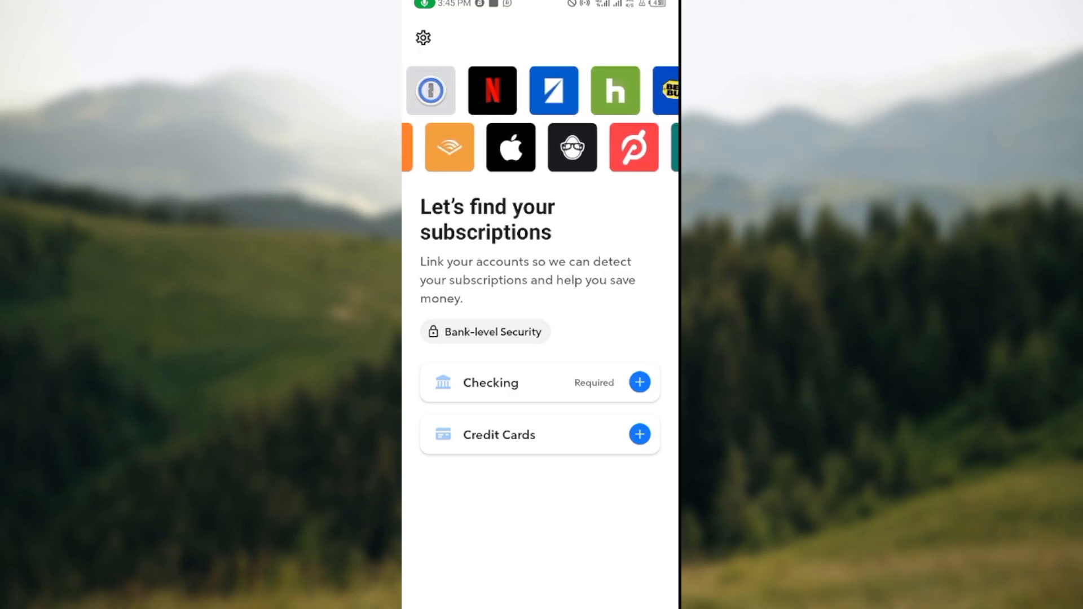
{"action": "left_click", "coordinate": [638, 382]}
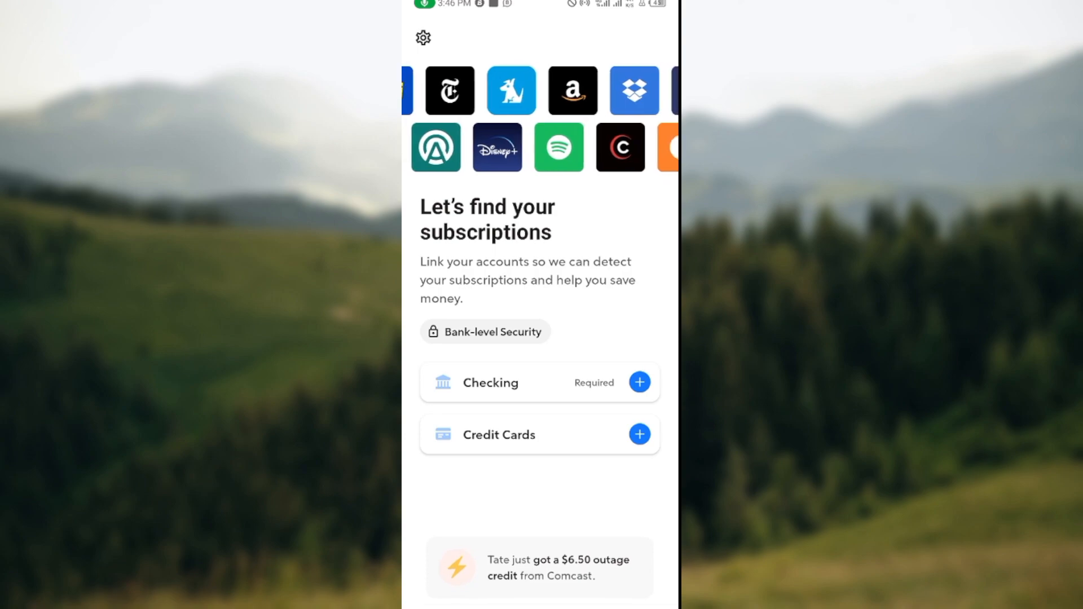
{"action": "scroll", "scroll_direction": "left", "scroll_amount": 3}
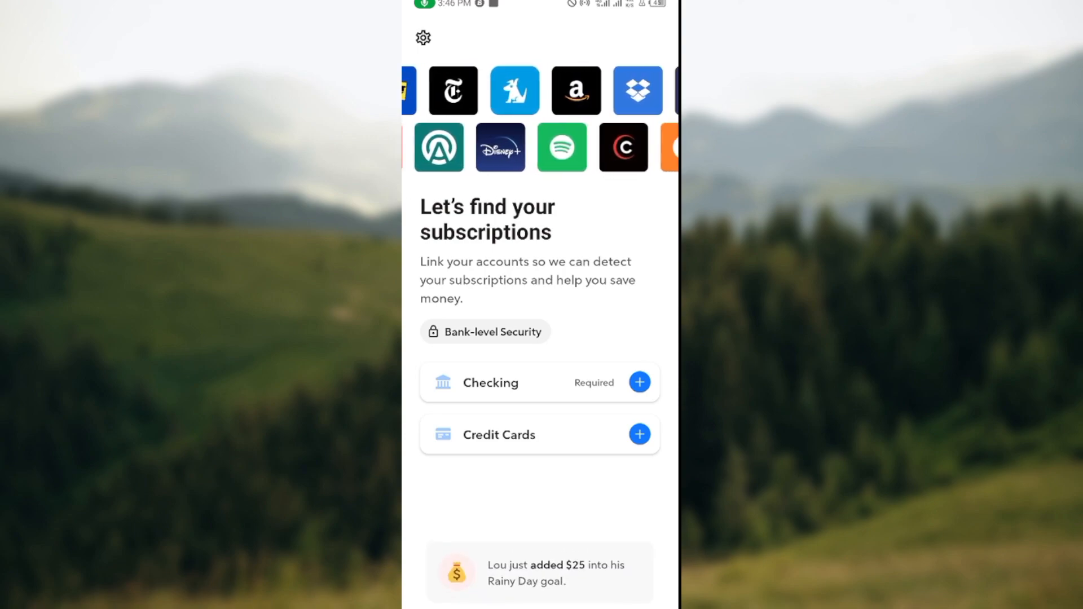
{"action": "scroll", "scroll_direction": "left", "scroll_amount": 3}
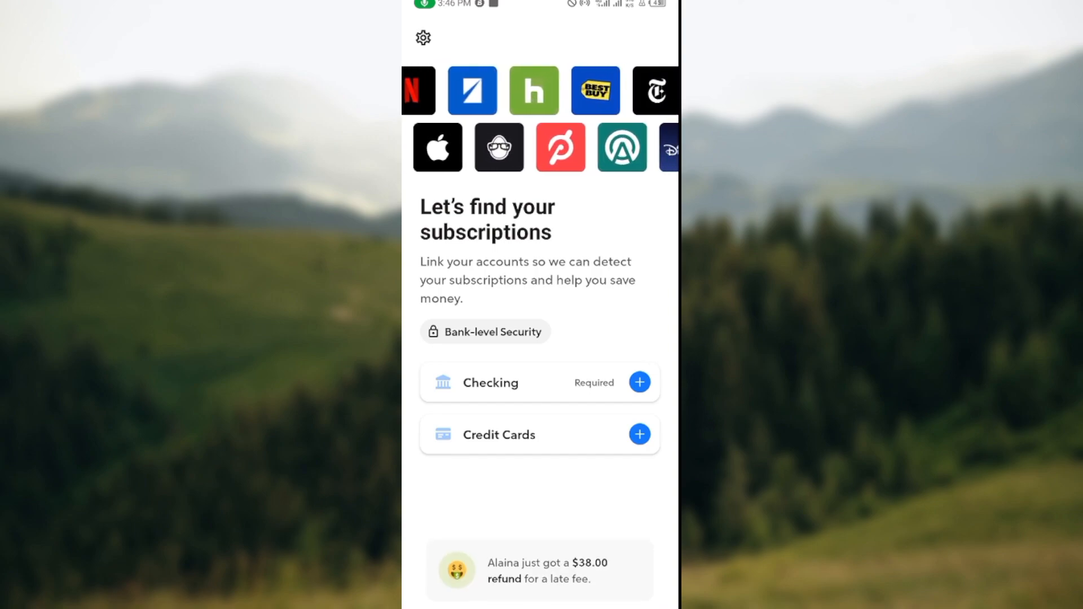
{"action": "scroll", "scroll_direction": "left", "scroll_amount": 3}
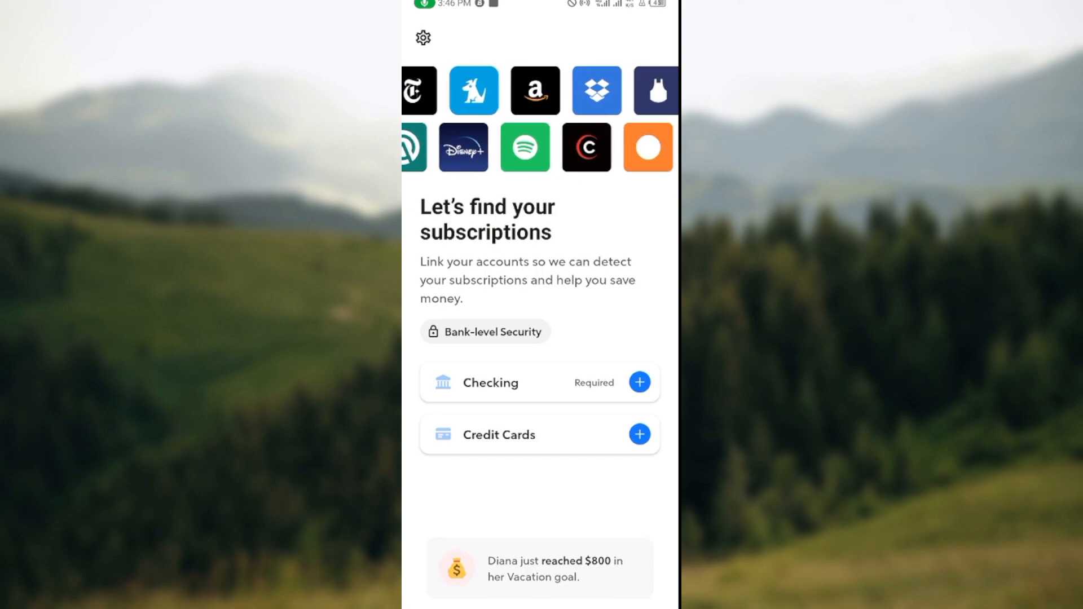
{"action": "scroll", "scroll_direction": "left", "scroll_amount": 3}
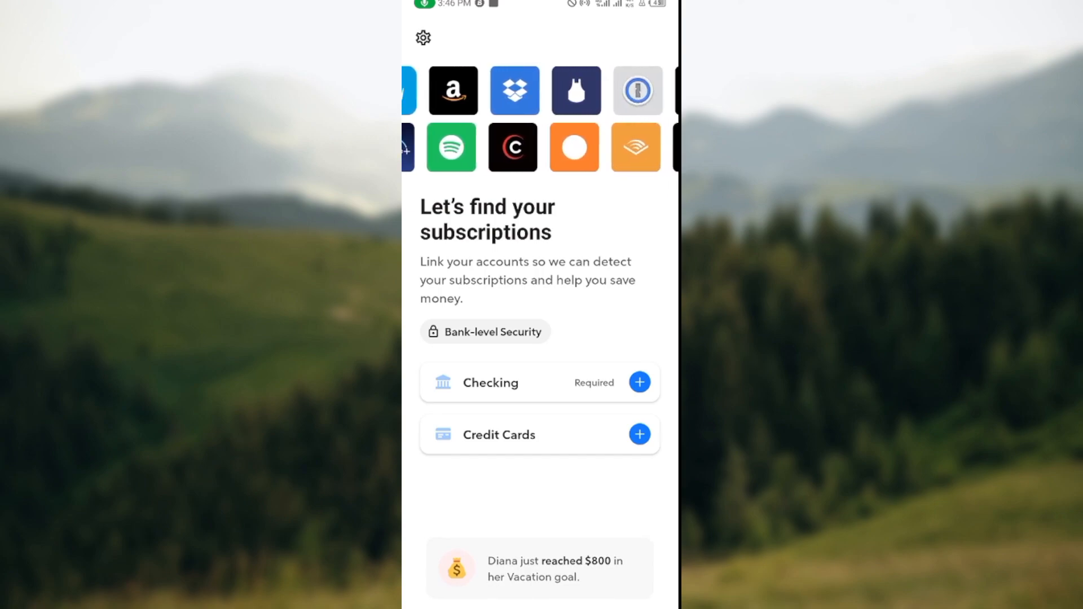
{"action": "left_click", "coordinate": [422, 37]}
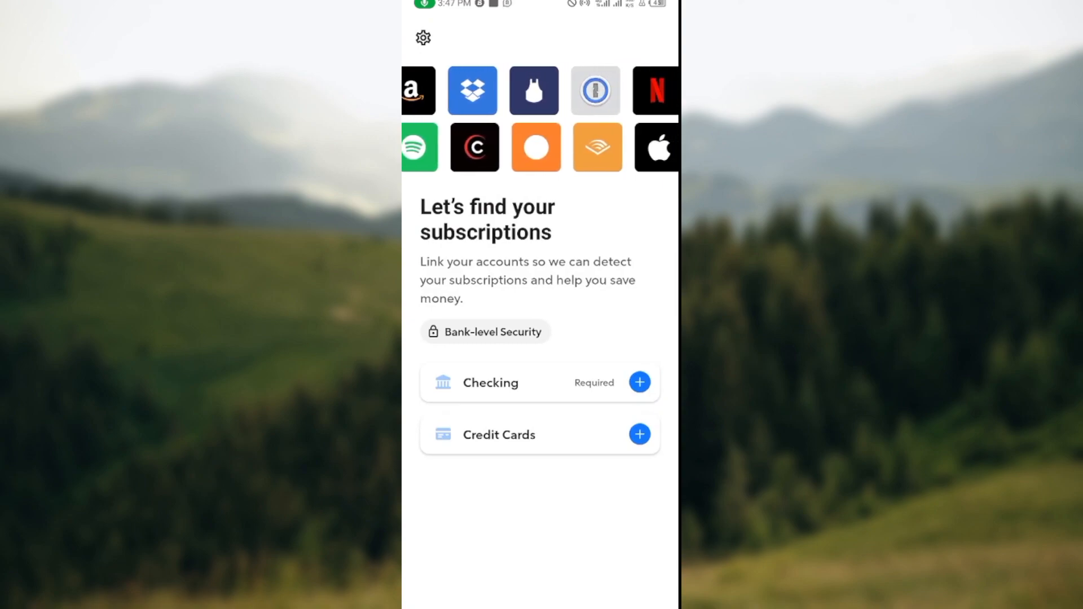
{"action": "left_click", "coordinate": [639, 382]}
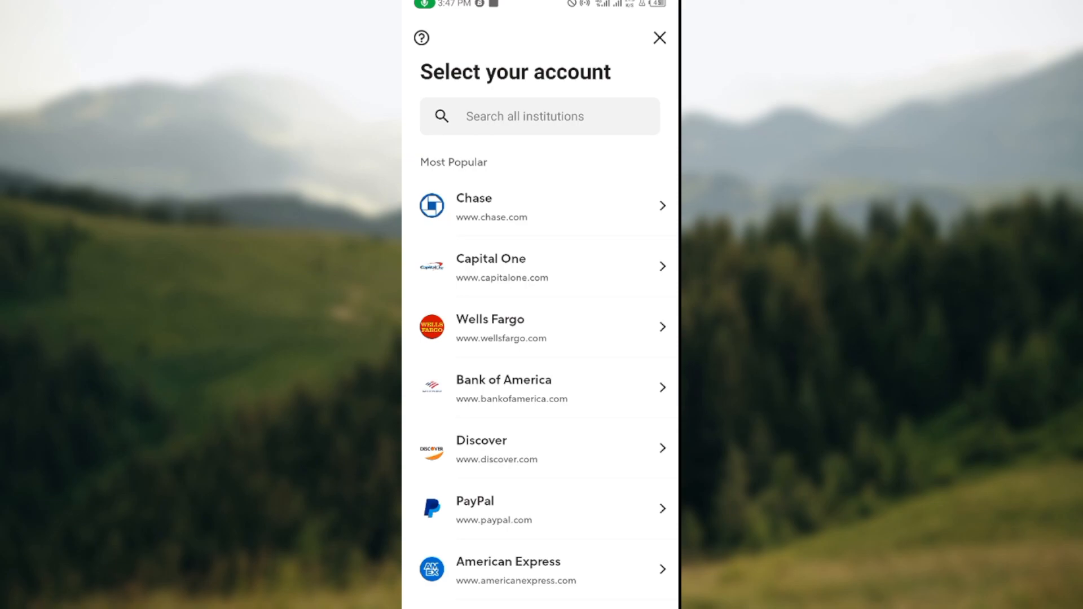
{"action": "left_click", "coordinate": [658, 37]}
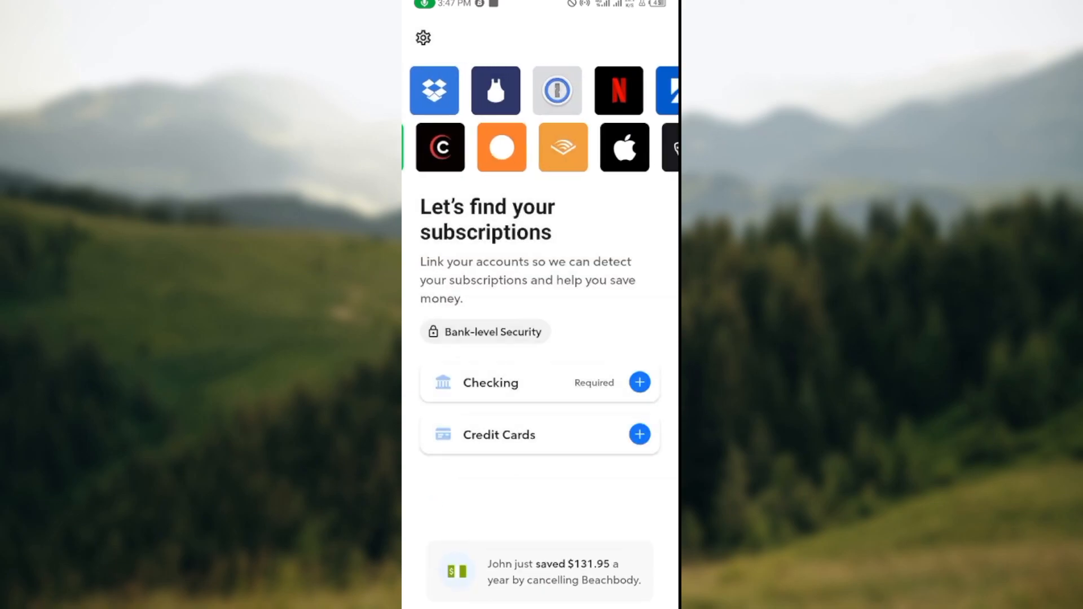